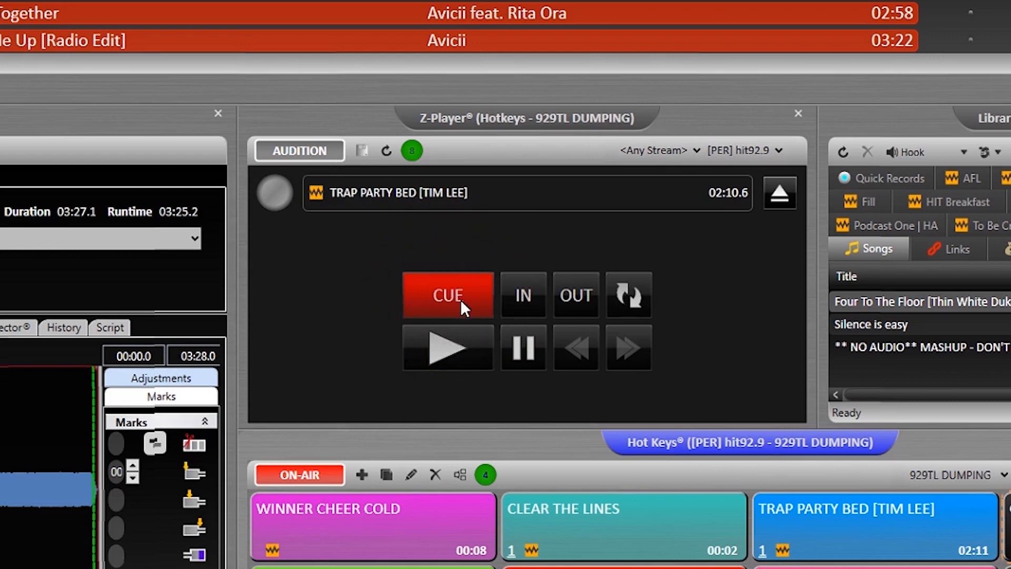
Play Trap Party Bed briefly in audition, then cue it back to its start.
{"action": "left_click", "coordinate": [447, 346]}
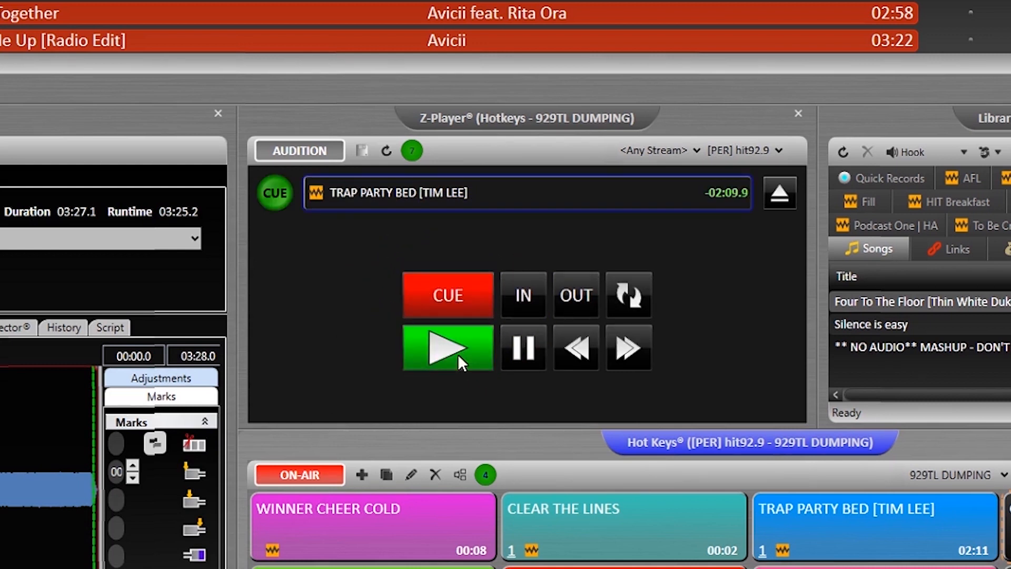
{"action": "left_click", "coordinate": [448, 348]}
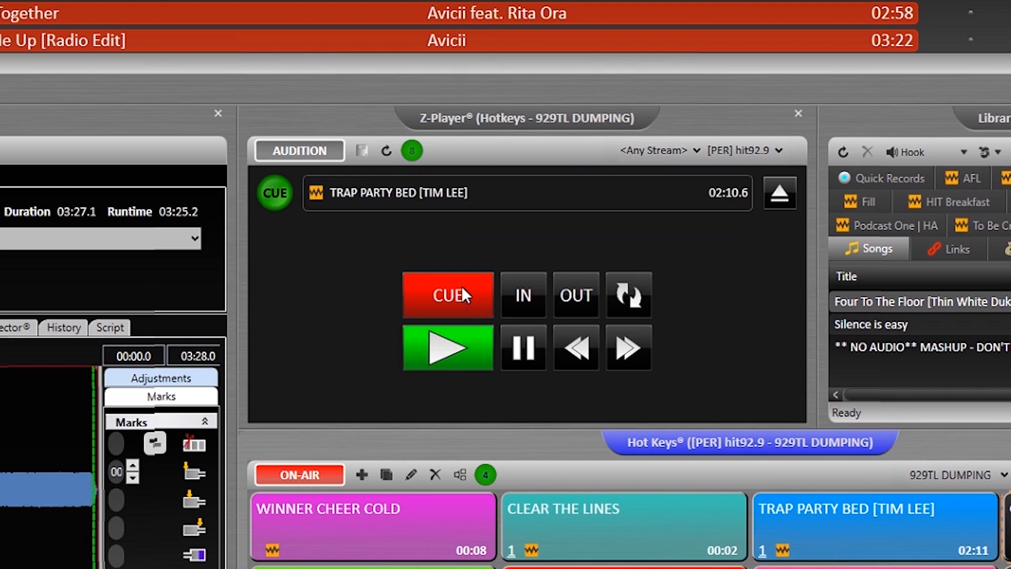
{"action": "mouse_move", "coordinate": [459, 301]}
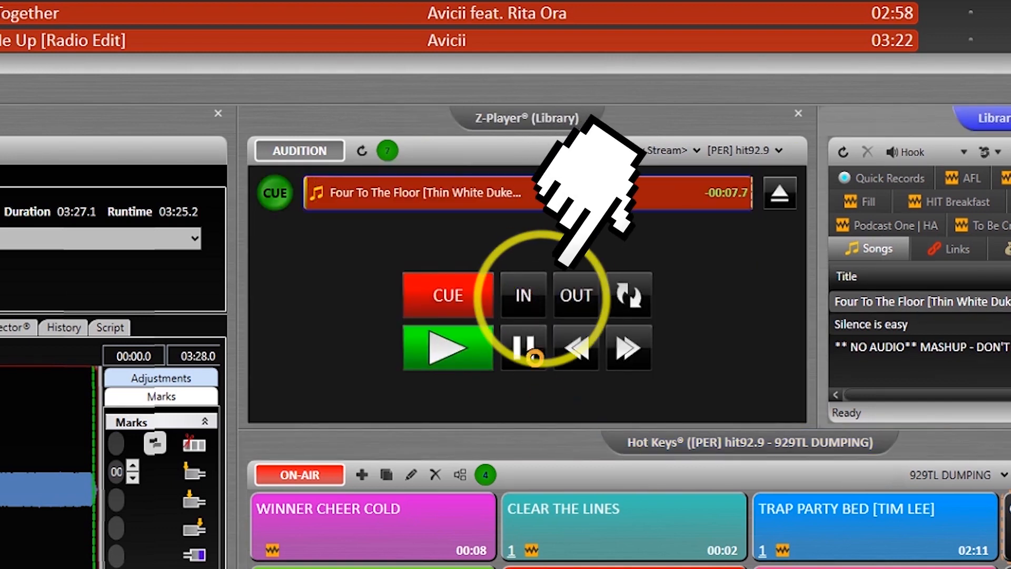
Mark an IN point then an OUT point so Four To The Floor loops that section.
{"action": "left_click", "coordinate": [523, 295]}
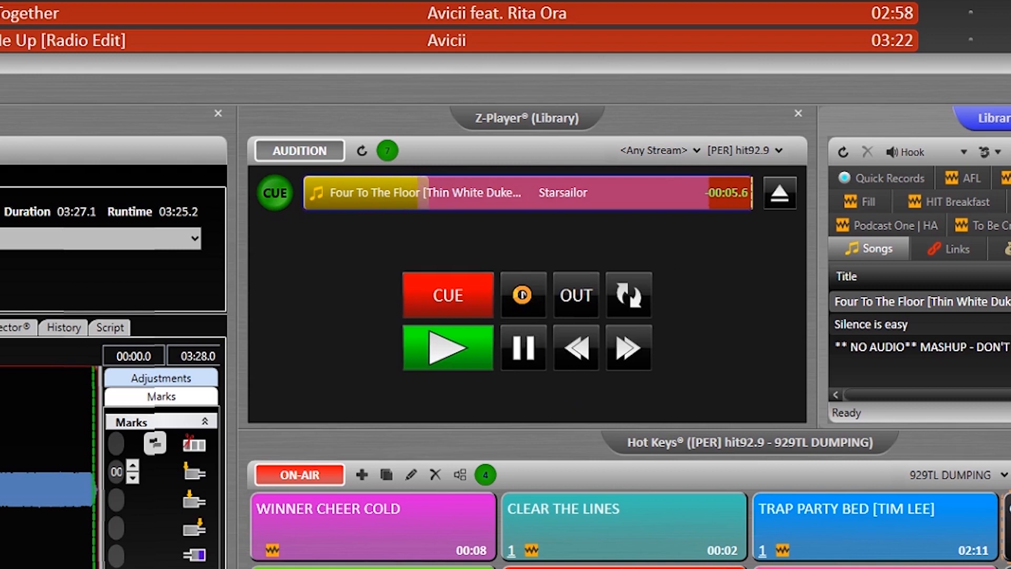
{"action": "left_click", "coordinate": [628, 294]}
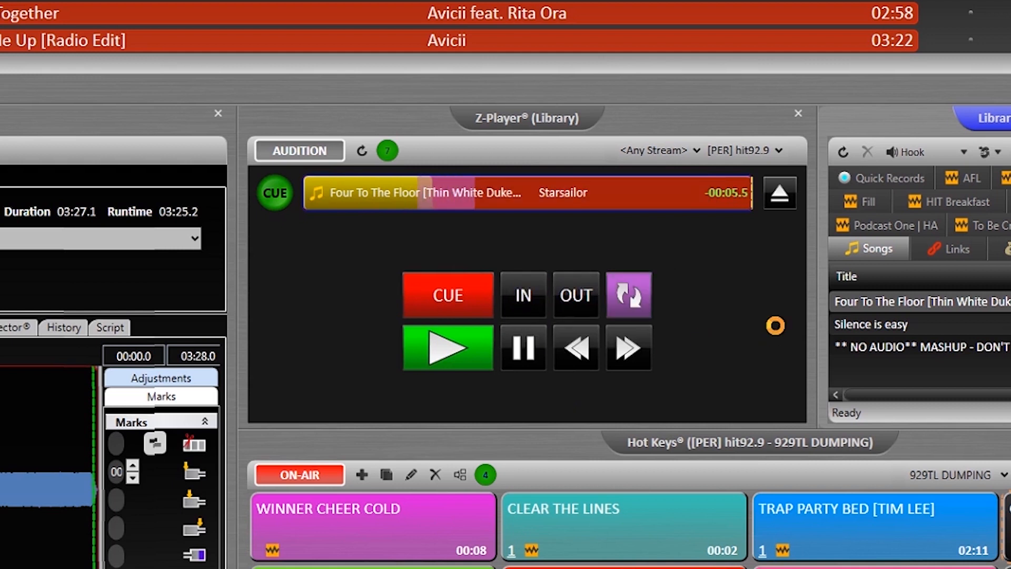
{"action": "mouse_move", "coordinate": [737, 217]}
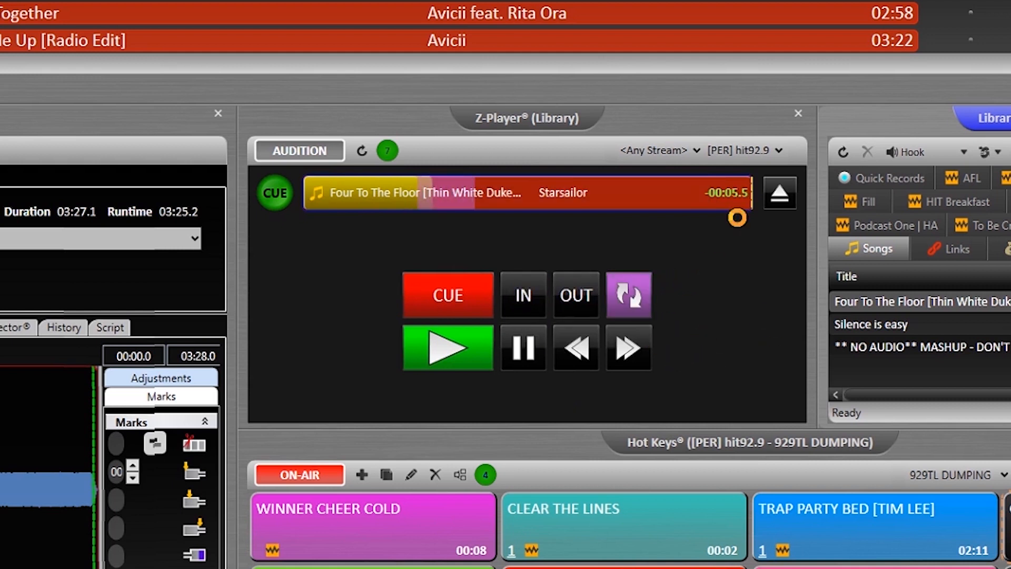
{"action": "mouse_move", "coordinate": [628, 347]}
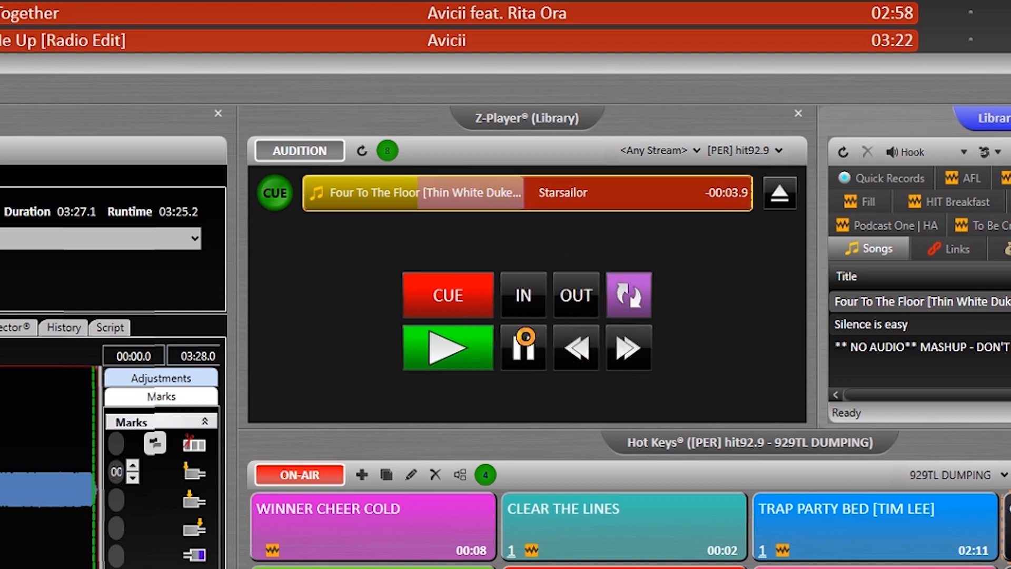
Cue Four To The Floor, clear its in/out loop, replay it and enable whole-asset Loop.
{"action": "left_click", "coordinate": [447, 346]}
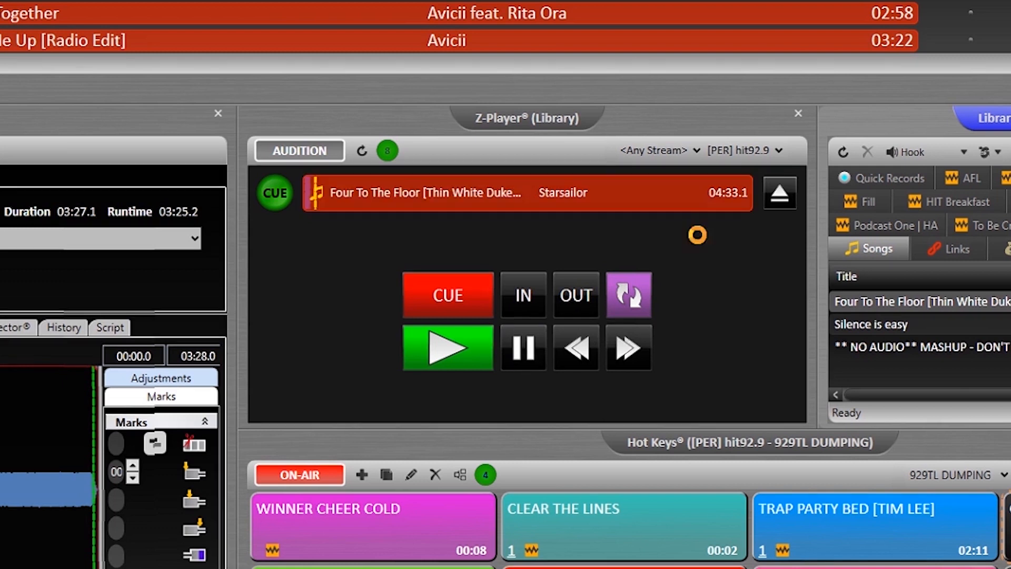
{"action": "left_click", "coordinate": [446, 295]}
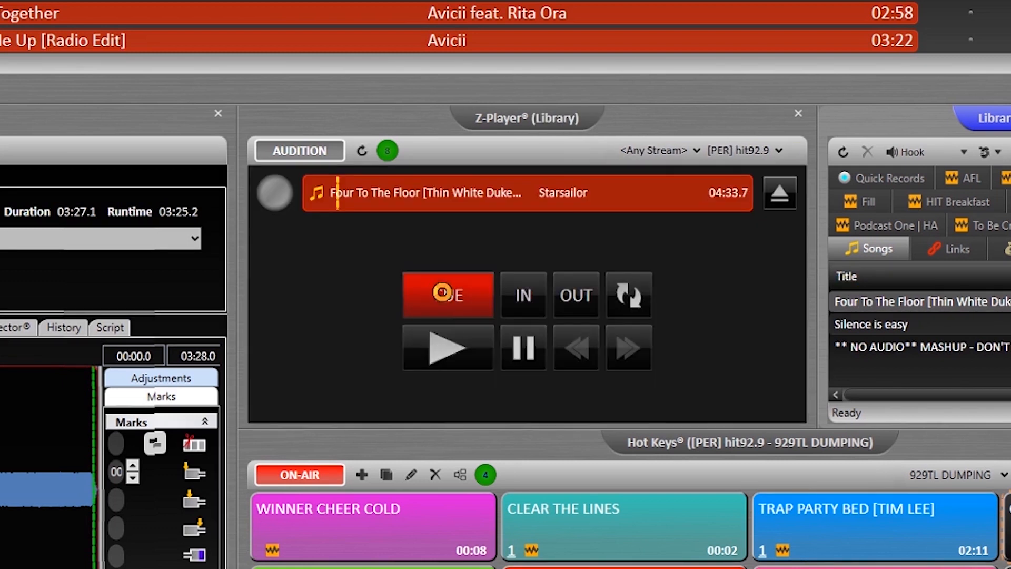
{"action": "left_click", "coordinate": [448, 347]}
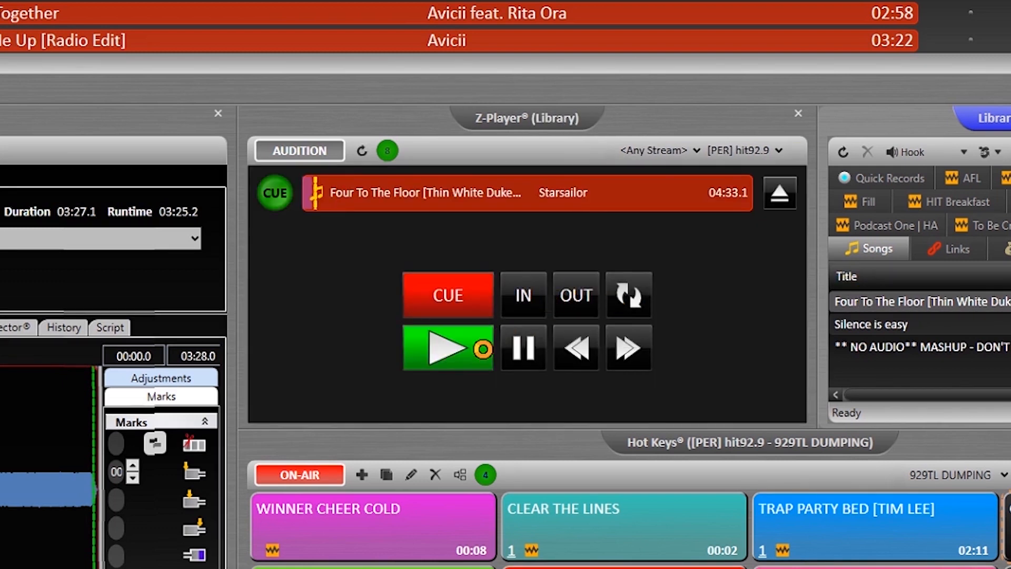
{"action": "left_click", "coordinate": [448, 348]}
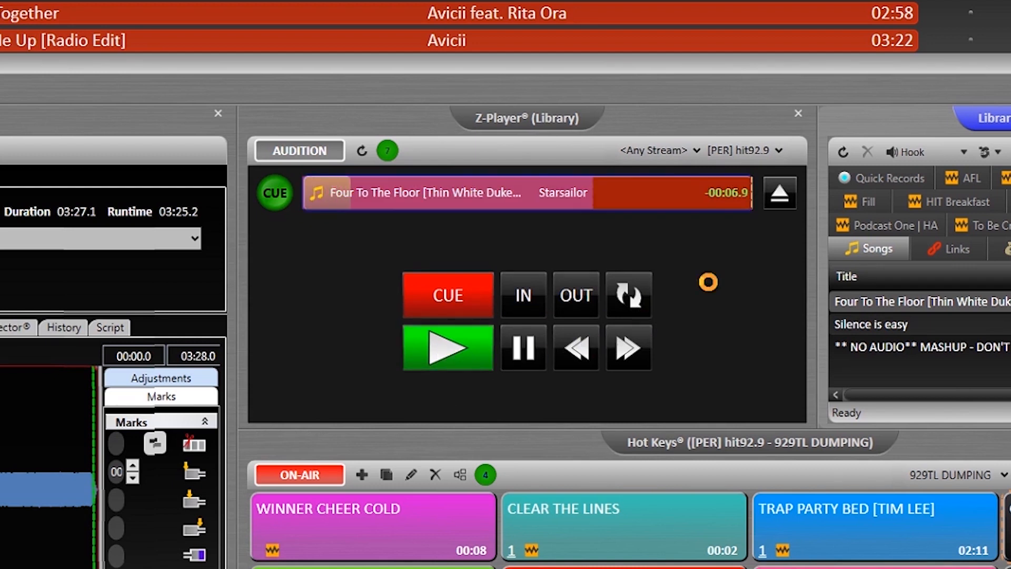
{"action": "left_click", "coordinate": [629, 295]}
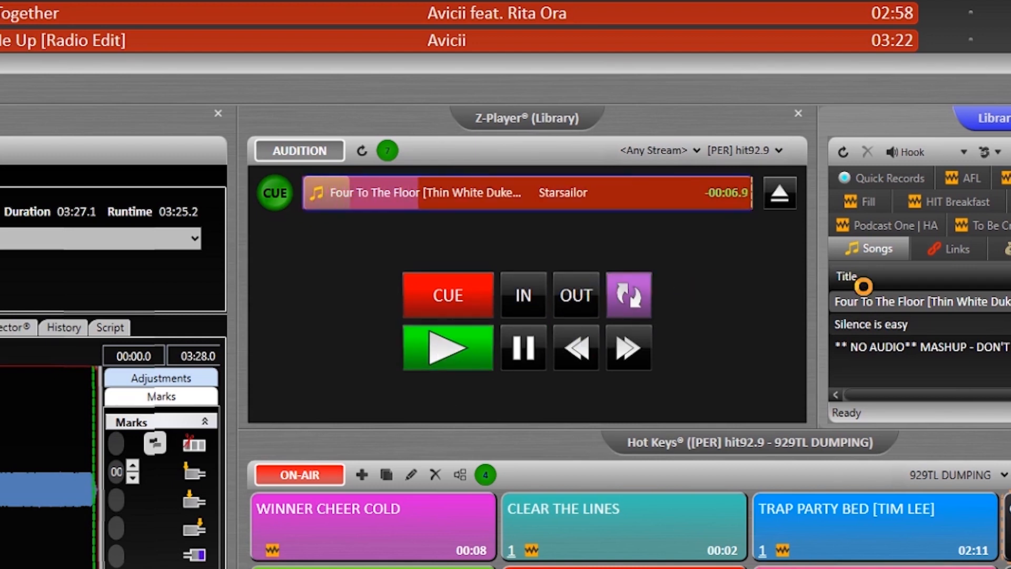
{"action": "mouse_move", "coordinate": [728, 277]}
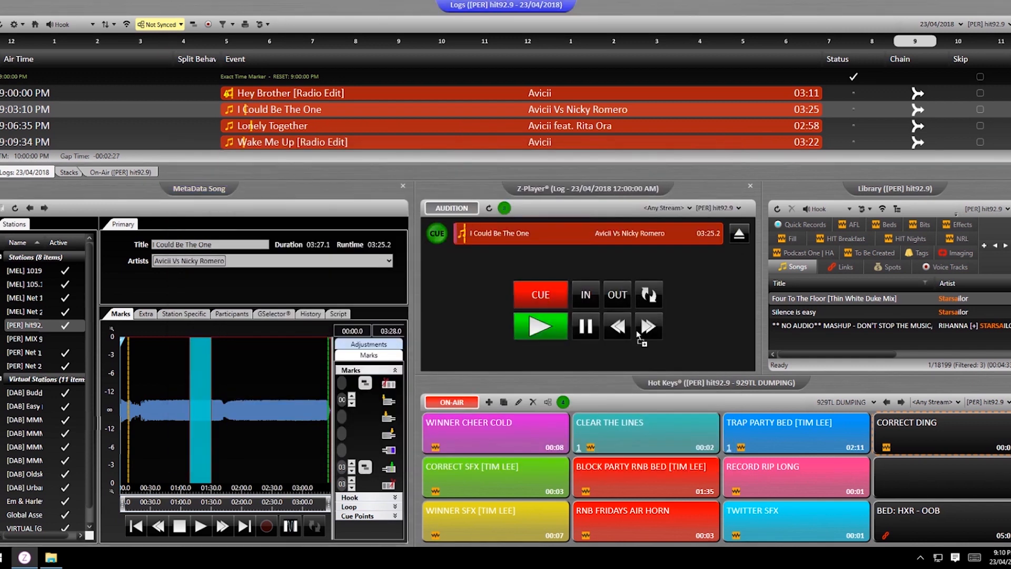
Fast-forward I Could Be The One to its last seconds with Loop enabled.
{"action": "left_click", "coordinate": [648, 294]}
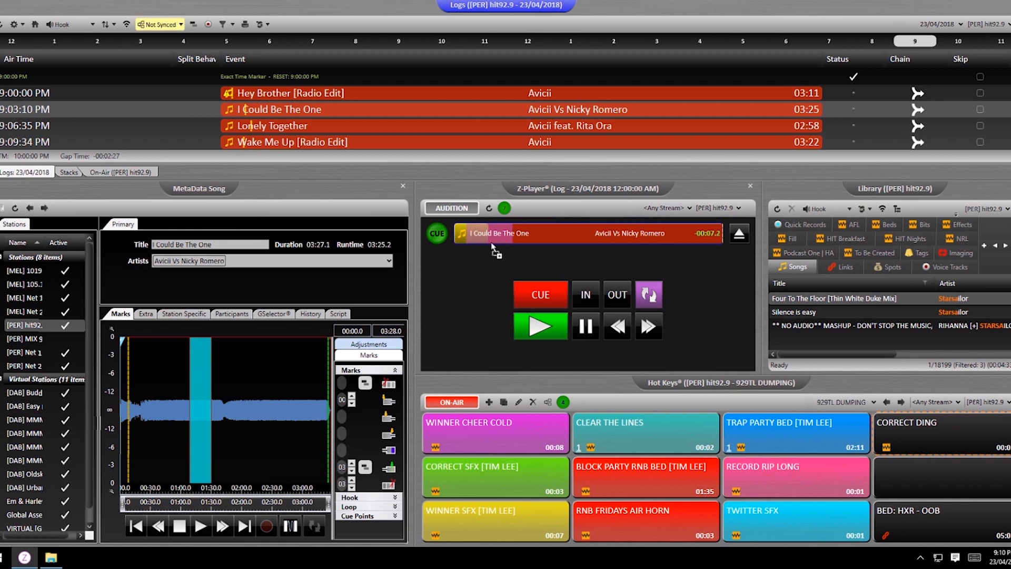
{"action": "mouse_move", "coordinate": [477, 258]}
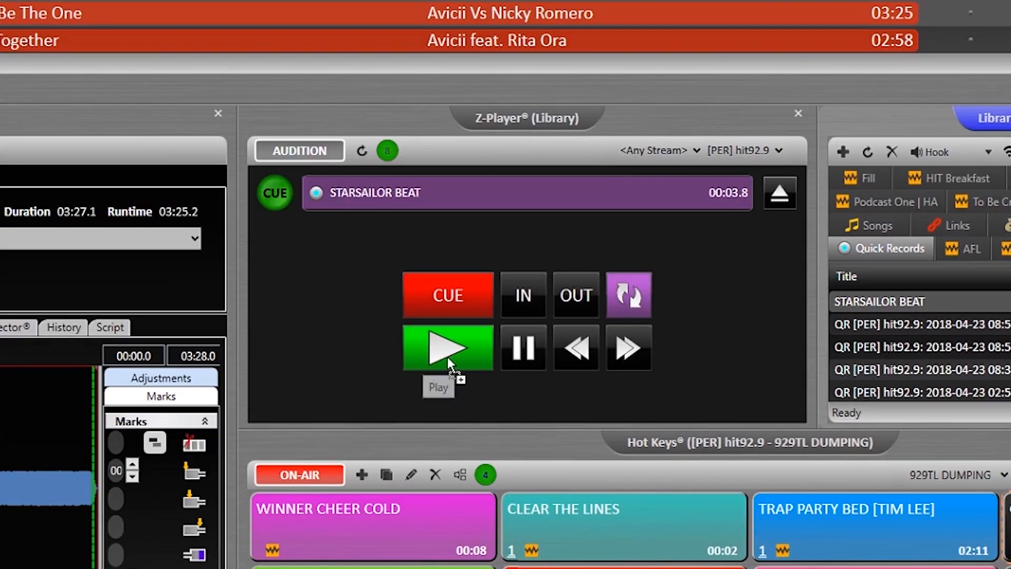
Play Starsailor Beat with Loop on, let it repeat, then cue it back to start.
{"action": "left_click", "coordinate": [448, 349]}
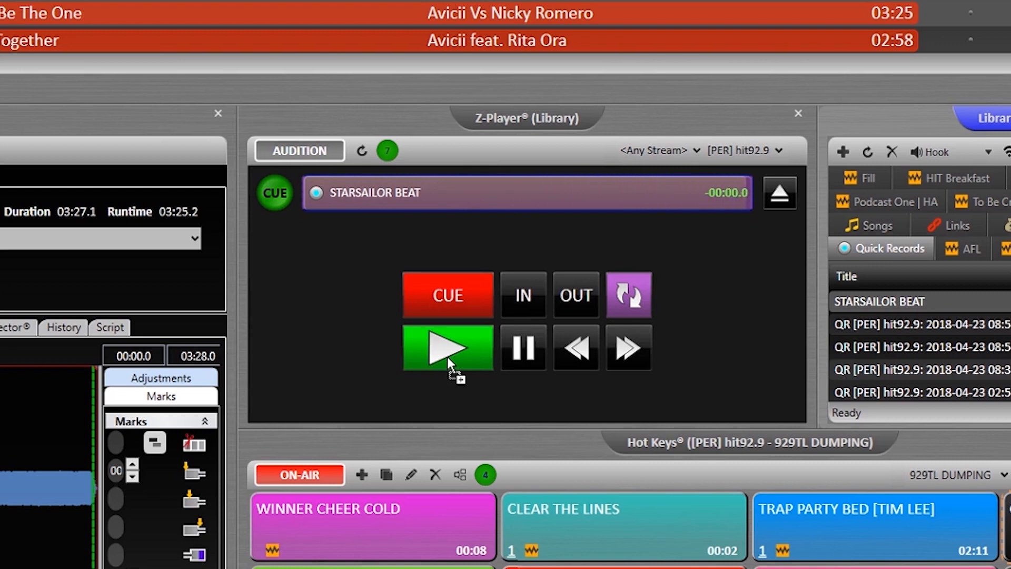
{"action": "left_click", "coordinate": [448, 347]}
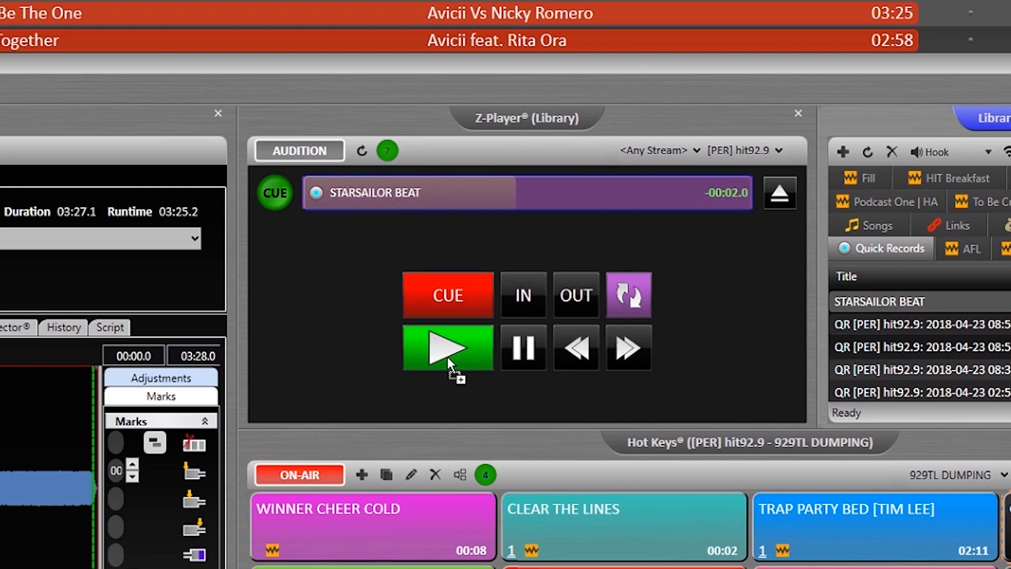
{"action": "left_click", "coordinate": [448, 347]}
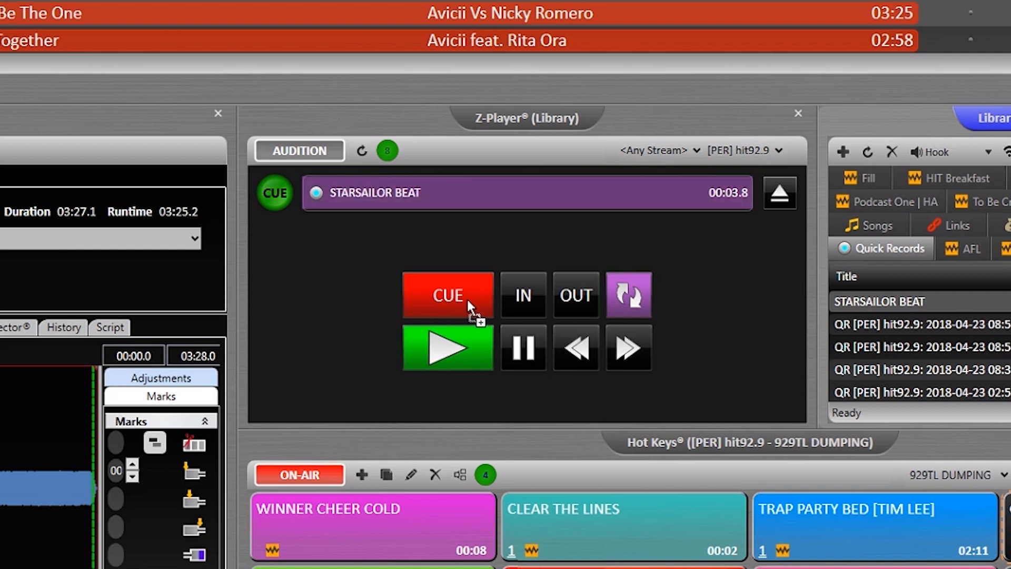
{"action": "mouse_move", "coordinate": [942, 349]}
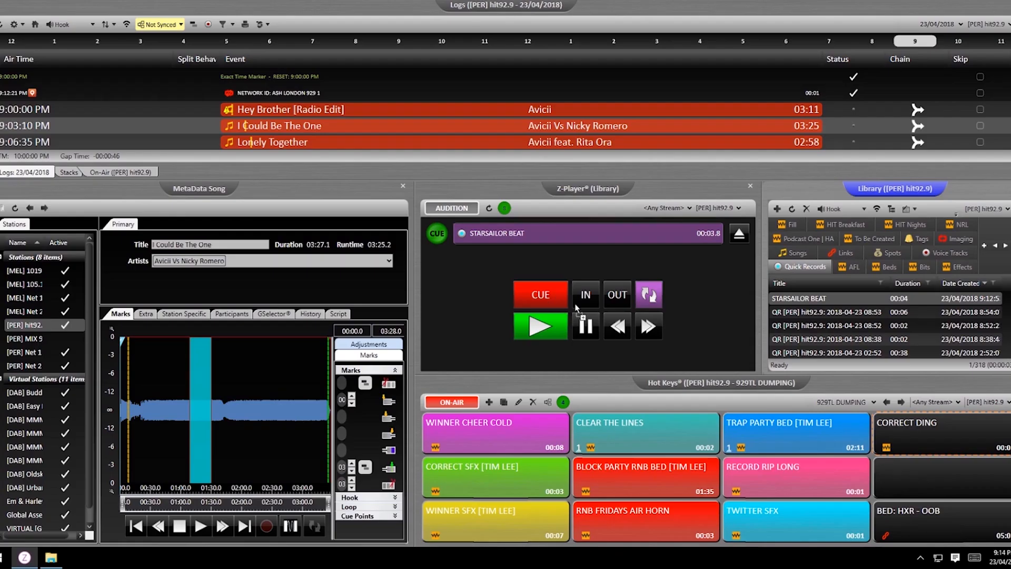
Load Four To The Floor from Library Songs into the player and play it.
{"action": "left_click", "coordinate": [792, 266]}
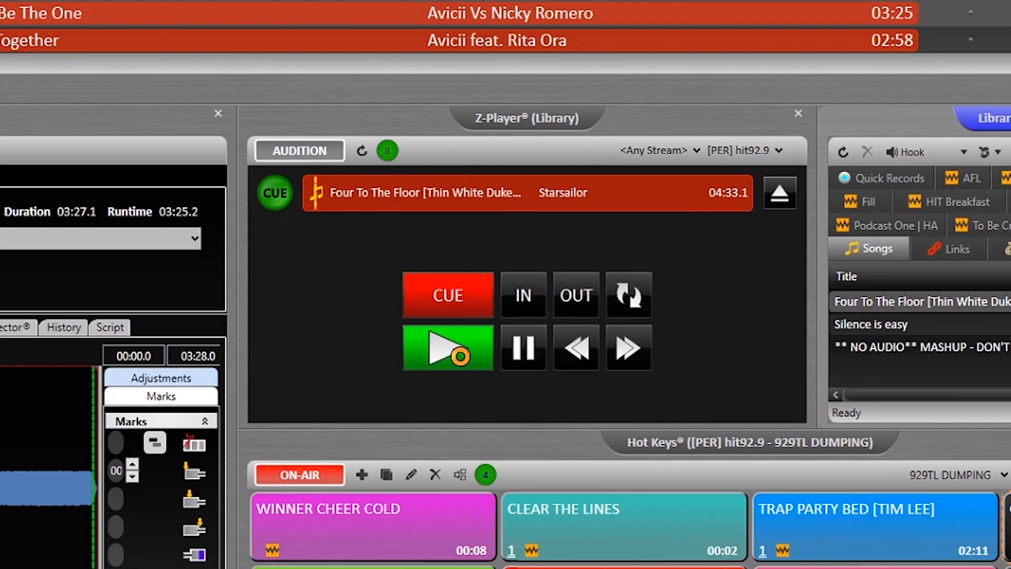
{"action": "left_click", "coordinate": [448, 347]}
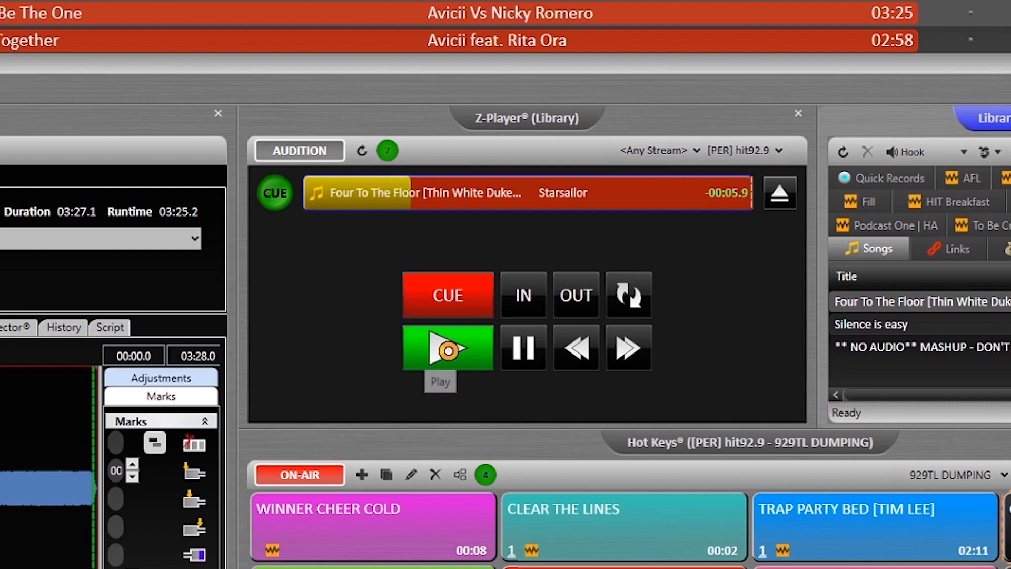